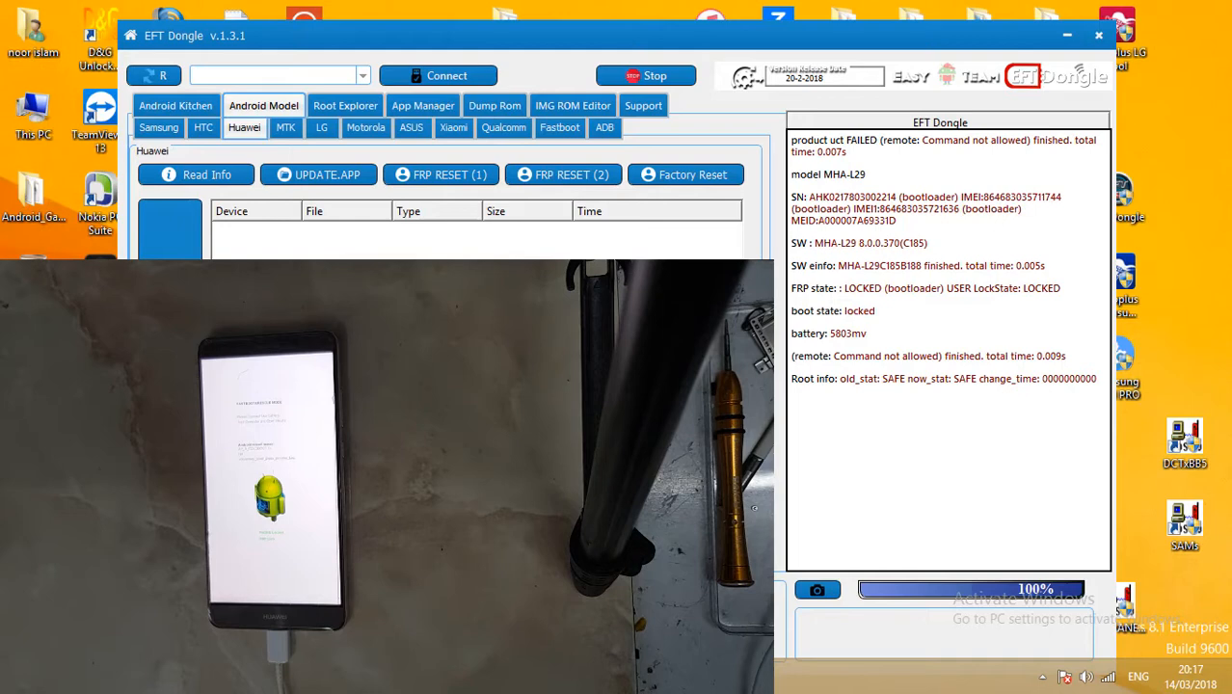
# - Read Info on the Huawei phone to confirm model MHA-L29 with FRP and bootloader locked
pyautogui.click(196, 174)
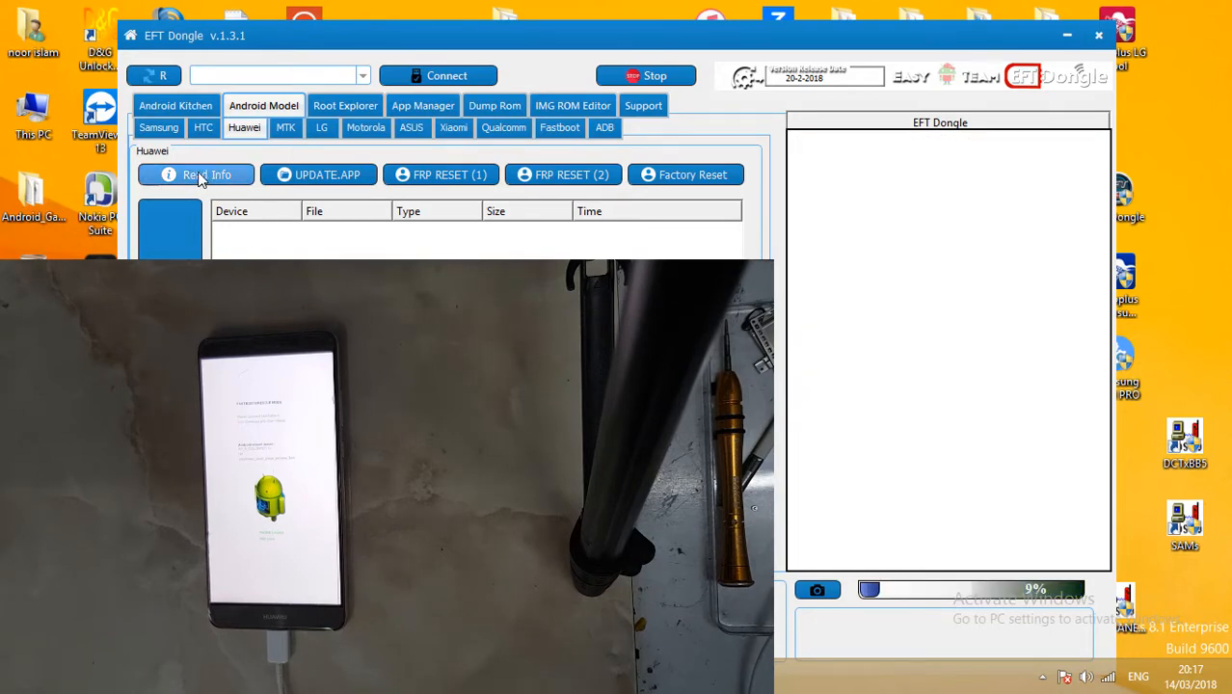
pyautogui.click(196, 175)
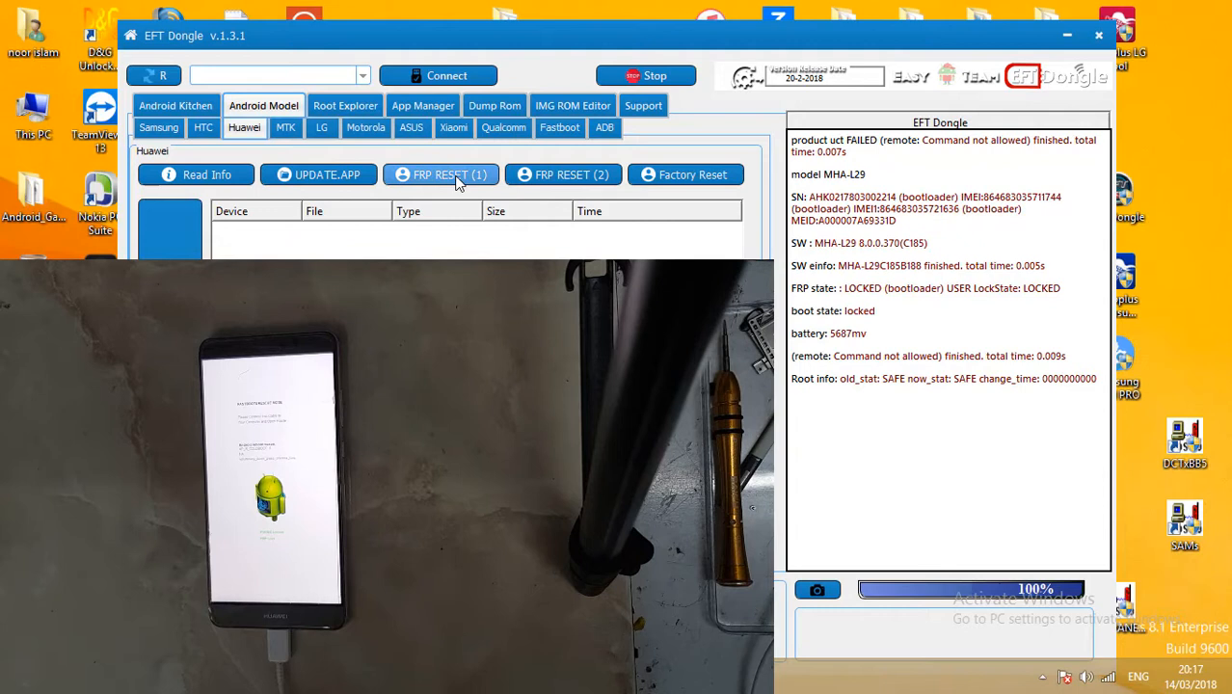
# - Start FRP RESET (1) so fastboot connects, MHA-L29 is detected and the server is contacted
pyautogui.click(441, 174)
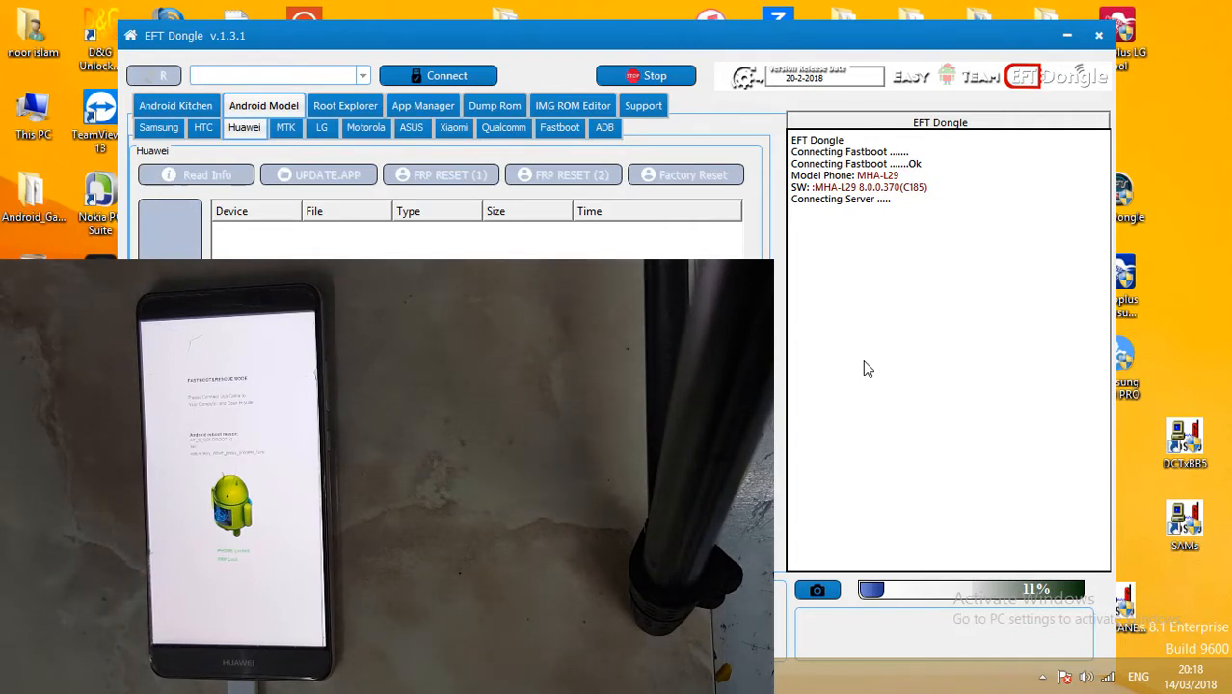
pyautogui.click(263, 105)
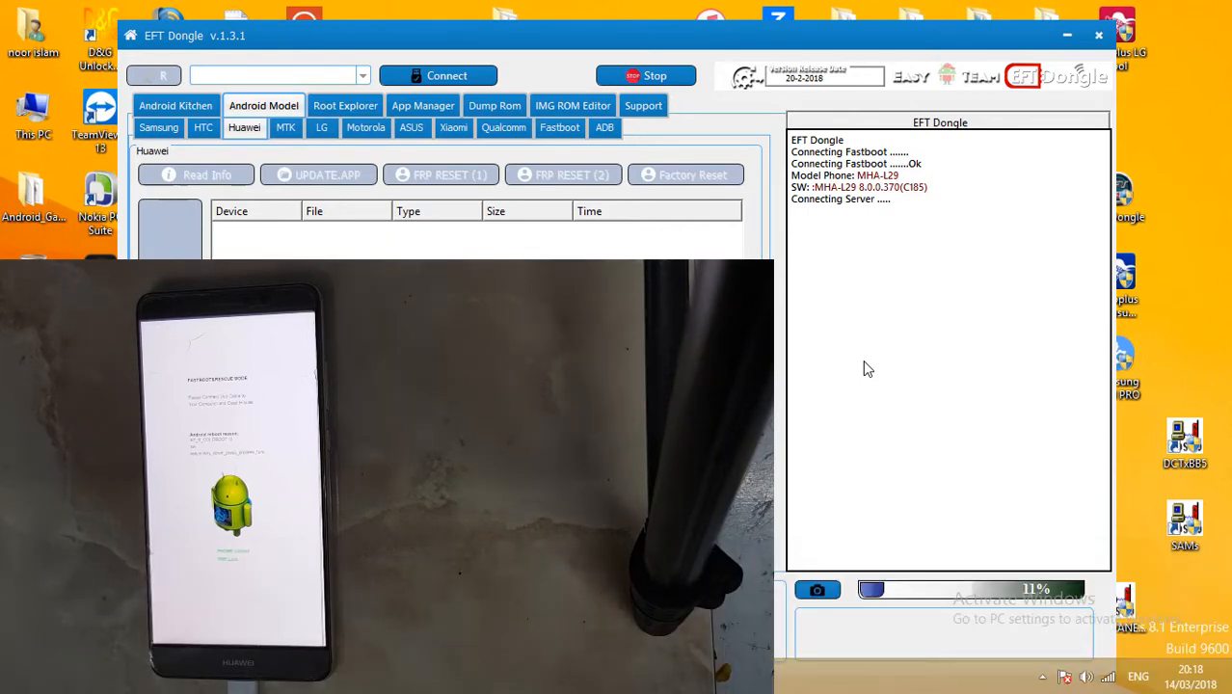
pyautogui.moveTo(644, 99)
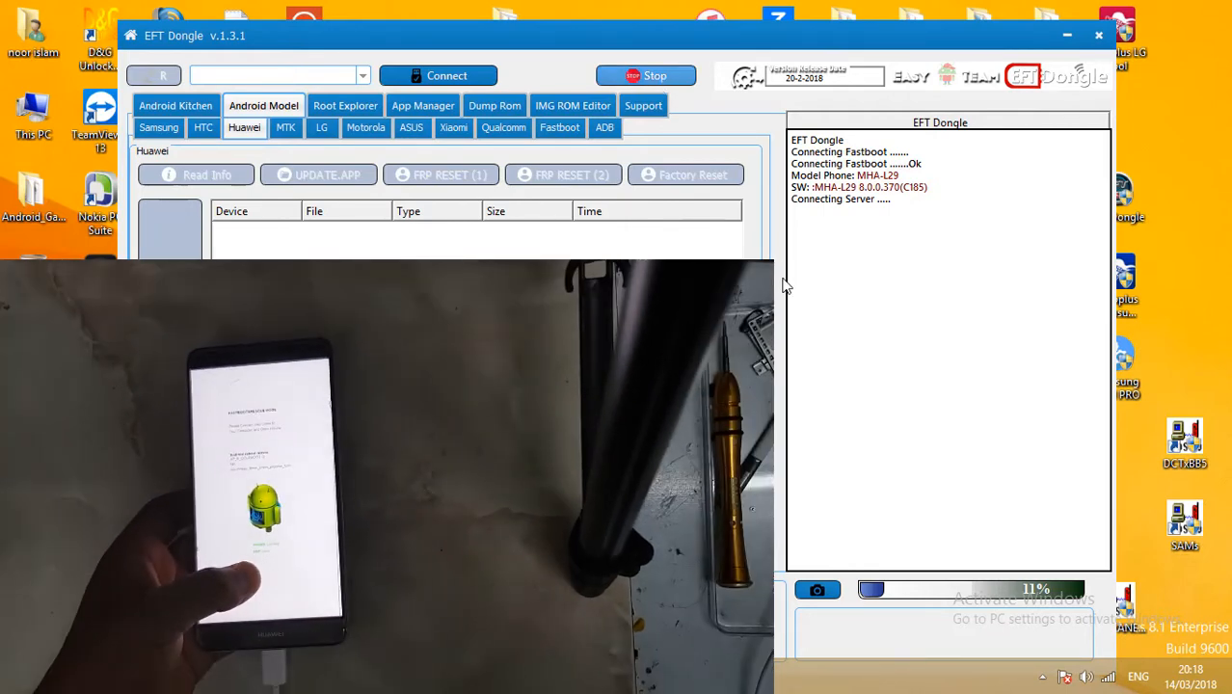
# - Let the FRP reset finish until the log shows 'Erase Done' and the phone reboots
pyautogui.click(645, 75)
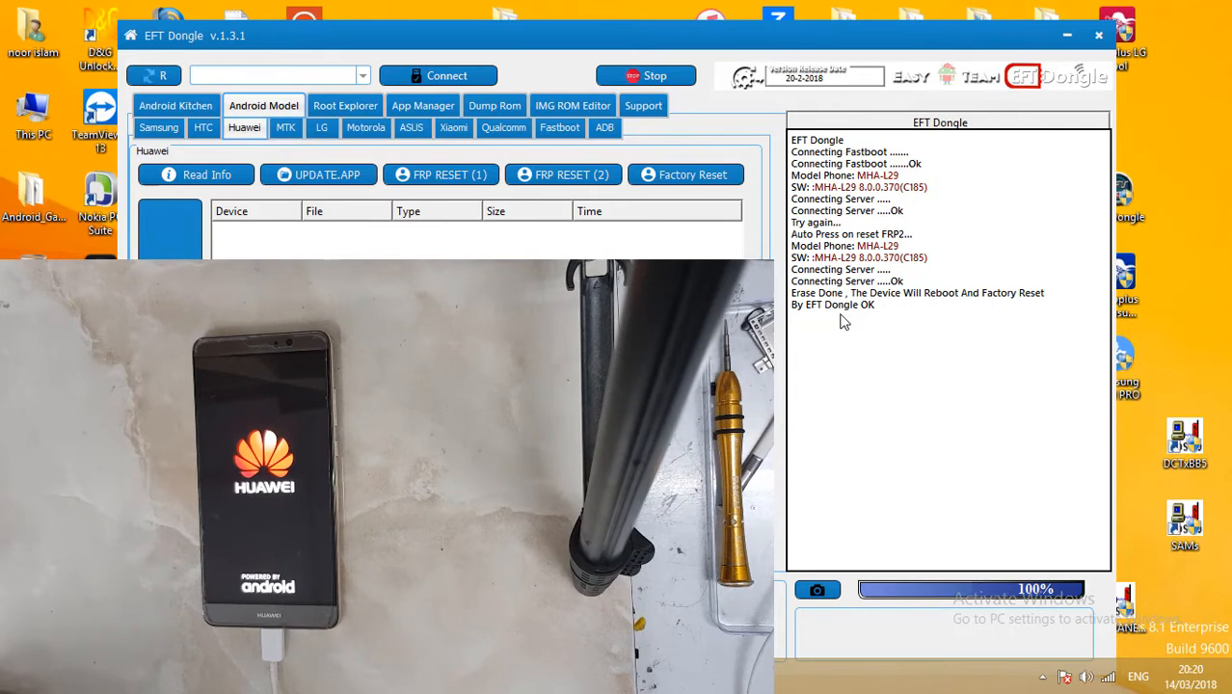
pyautogui.moveTo(845, 320)
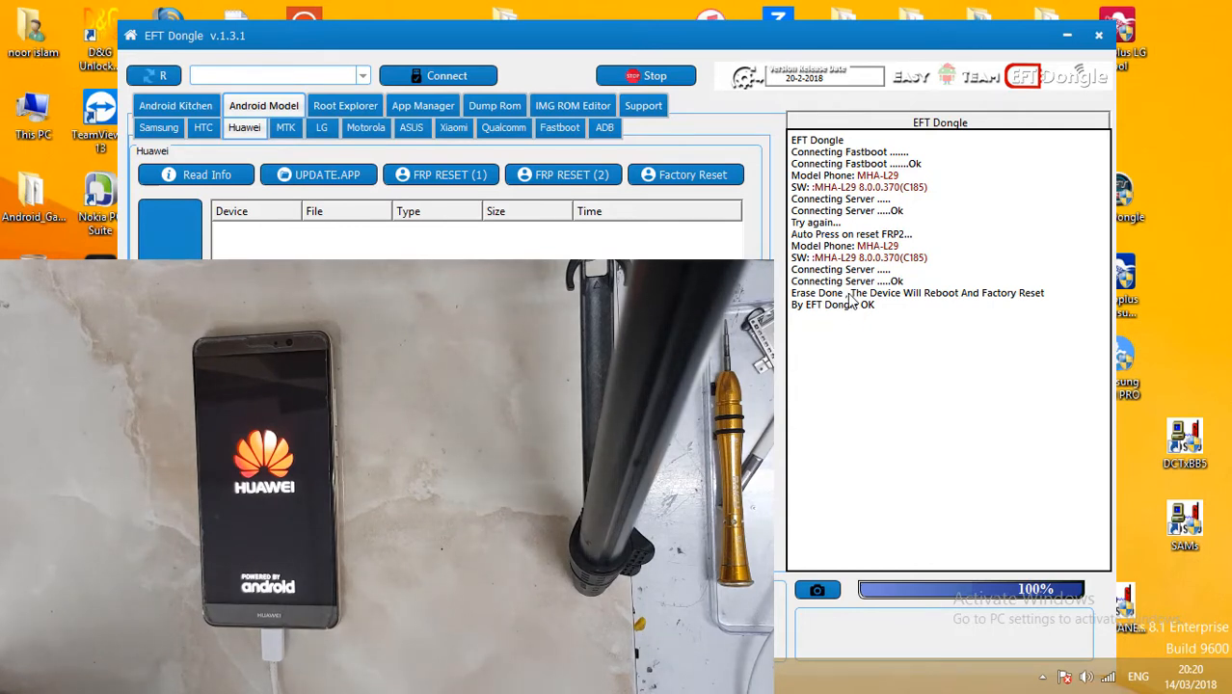